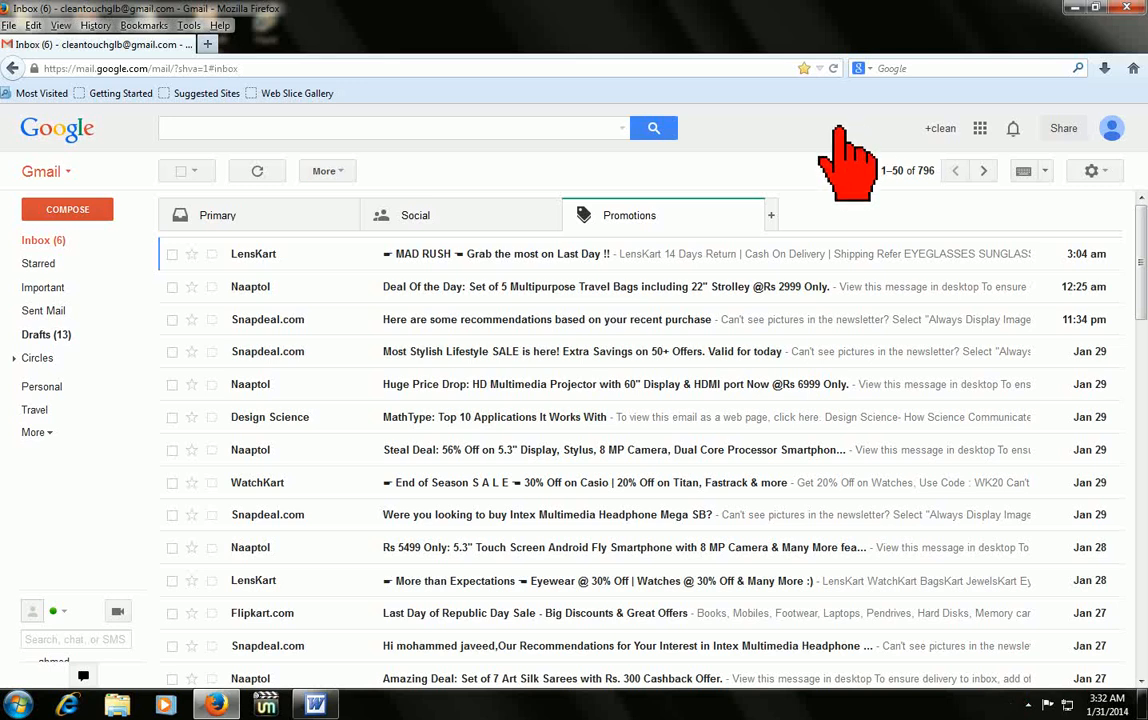
mouse_move(875, 160)
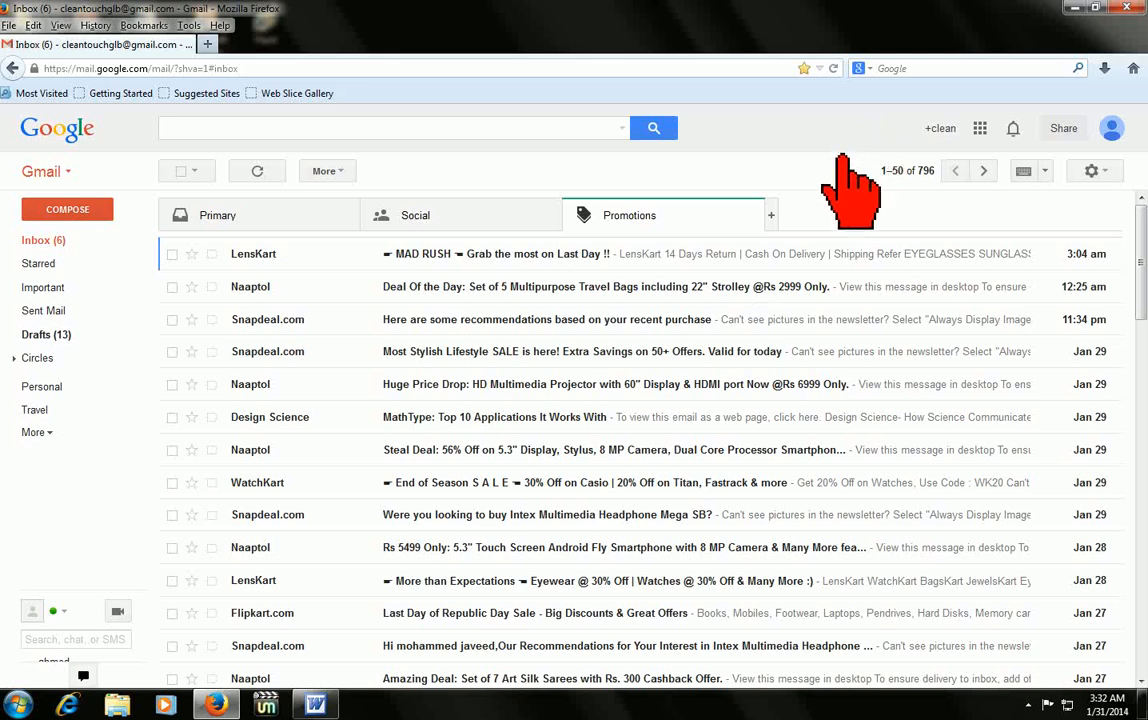
mouse_move(910, 225)
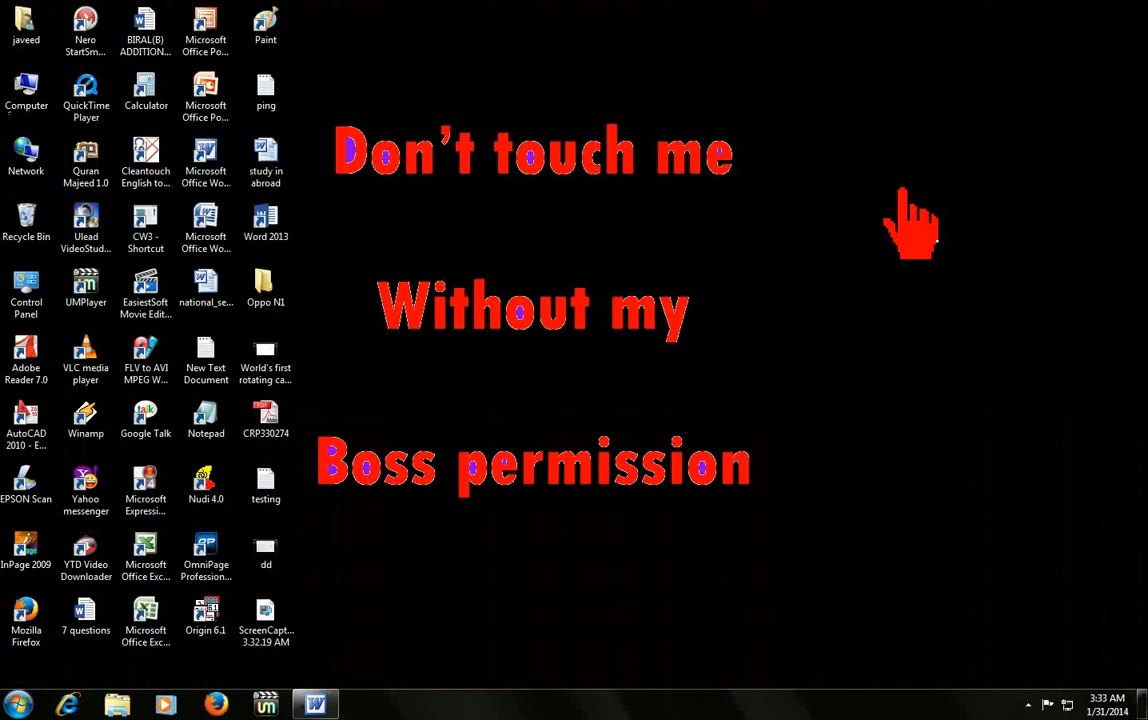
Relaunch Firefox from the taskbar and select its current web address.
left_click(205, 615)
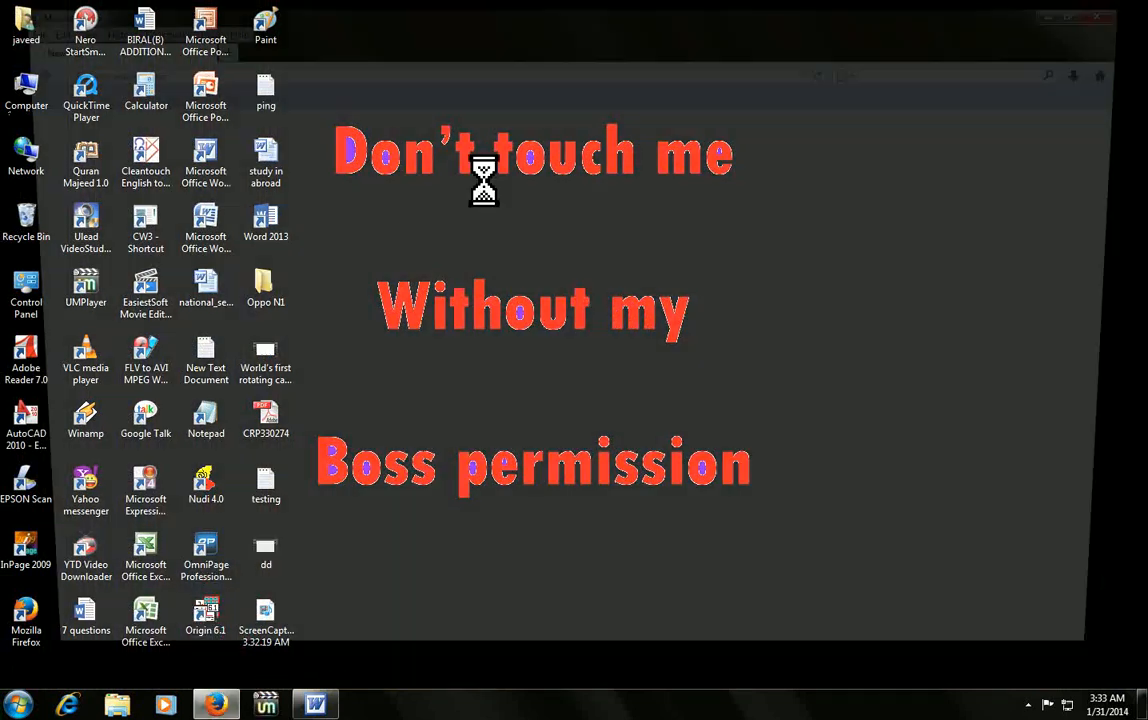
left_click(214, 705)
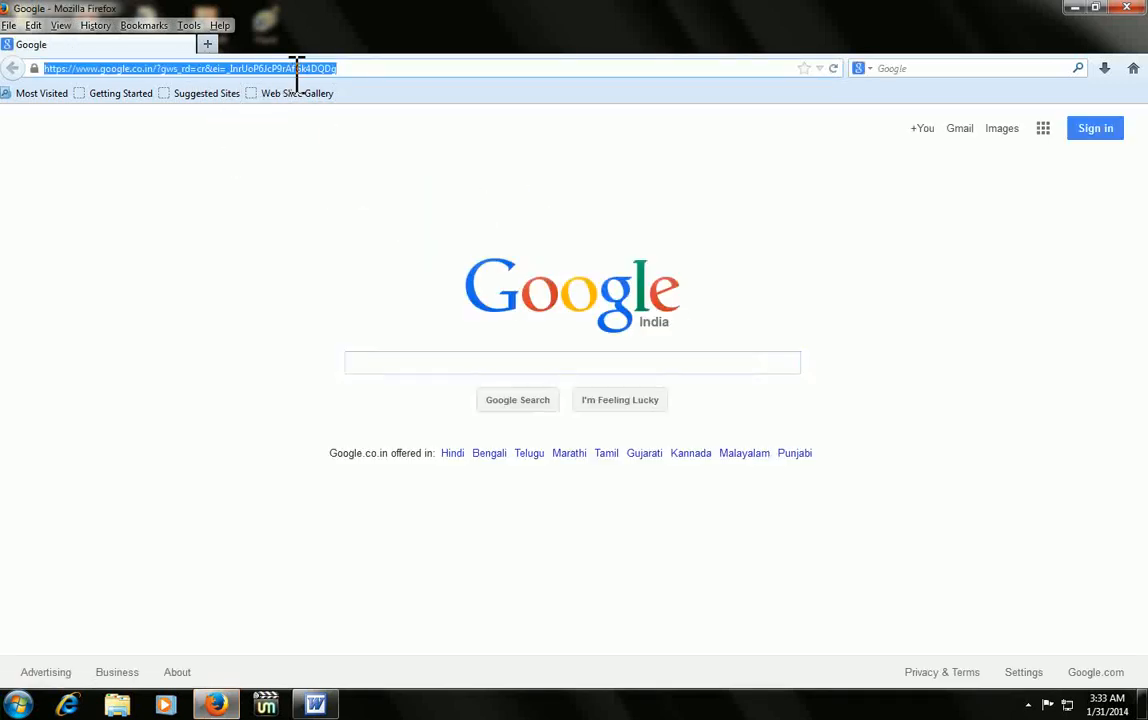
type("google.com/")
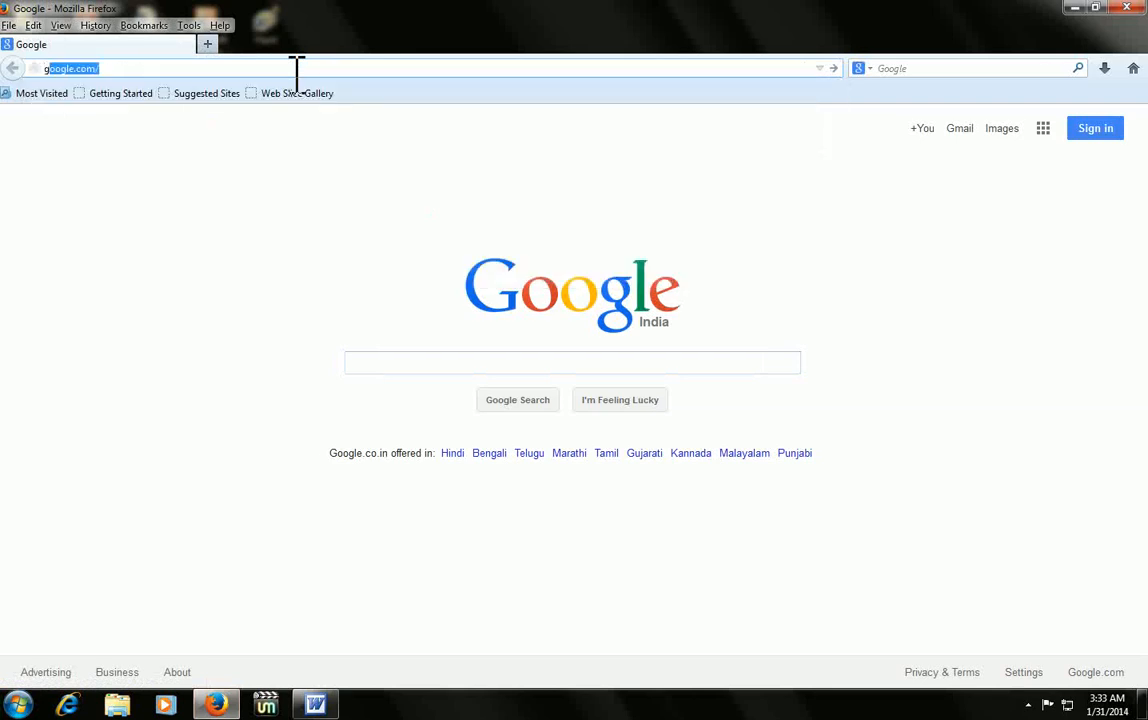
left_click(100, 68)
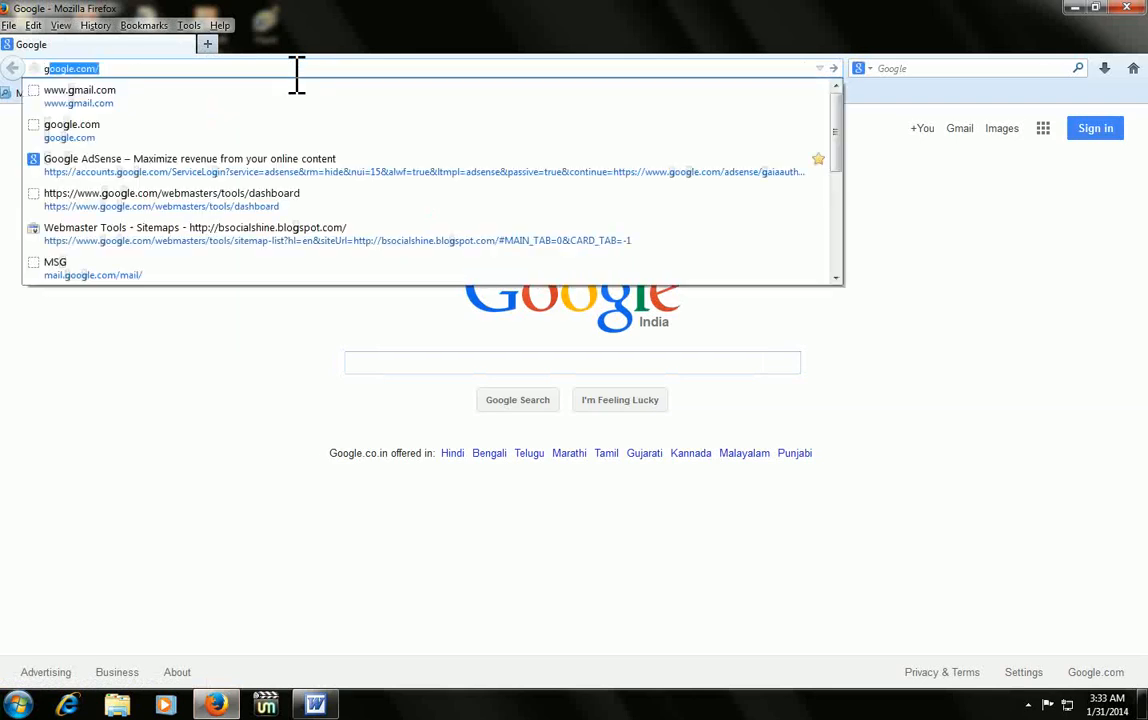
left_click(80, 90)
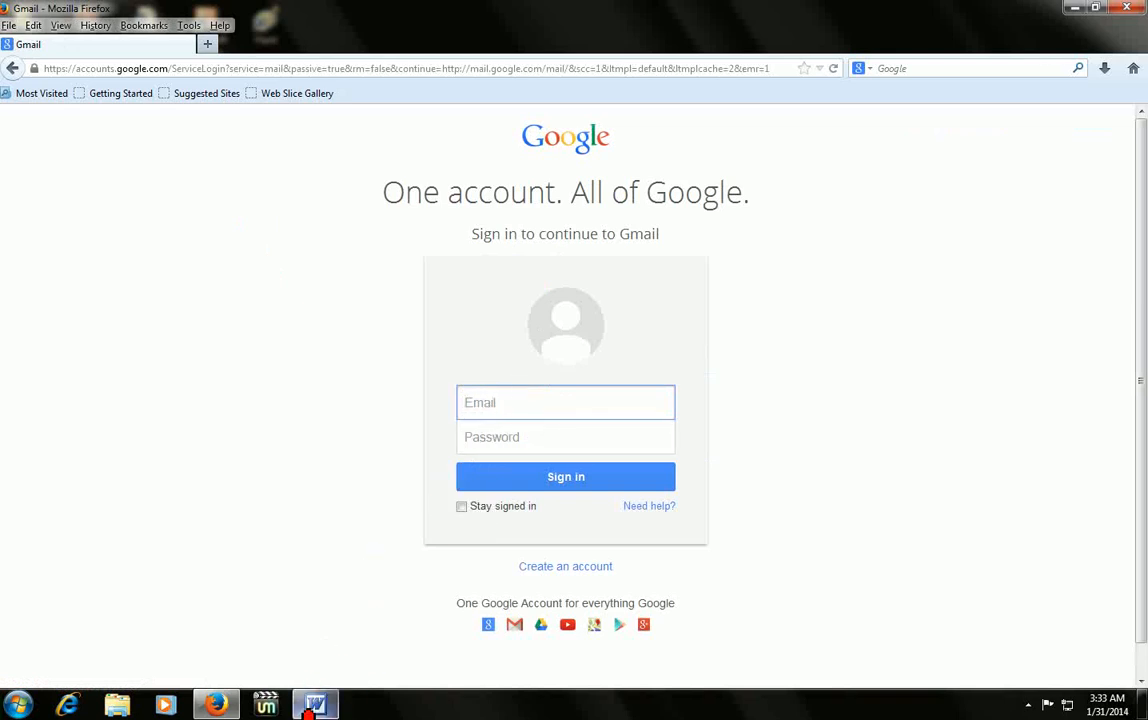
key("ctrl+w")
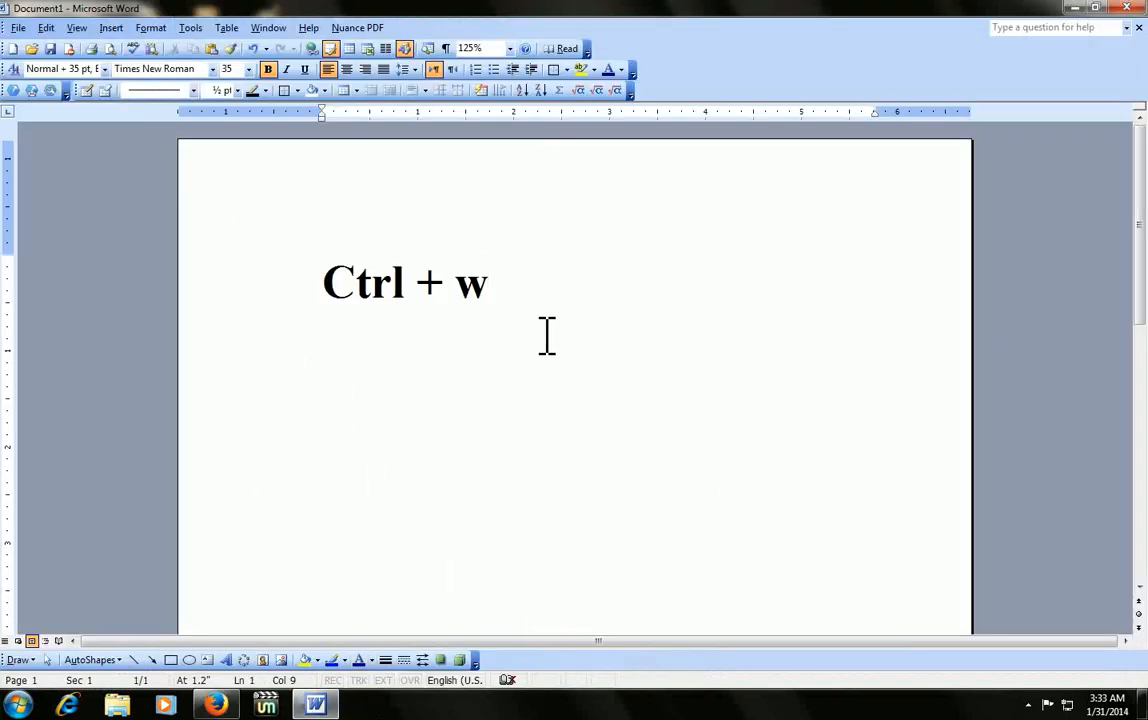